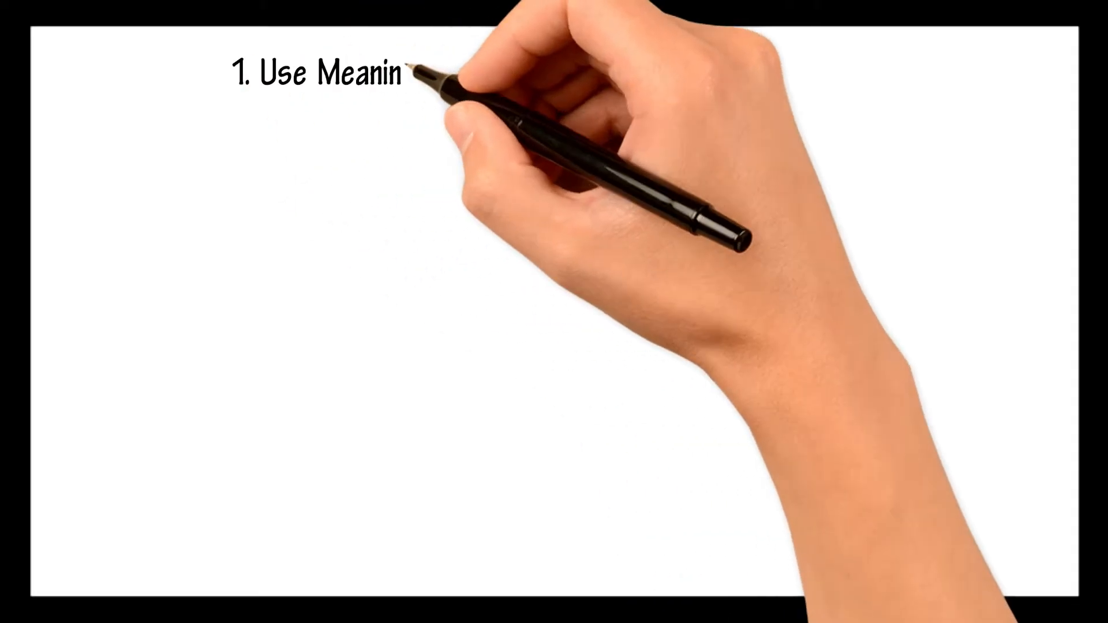
type("ful Stories With Questions And Answ")
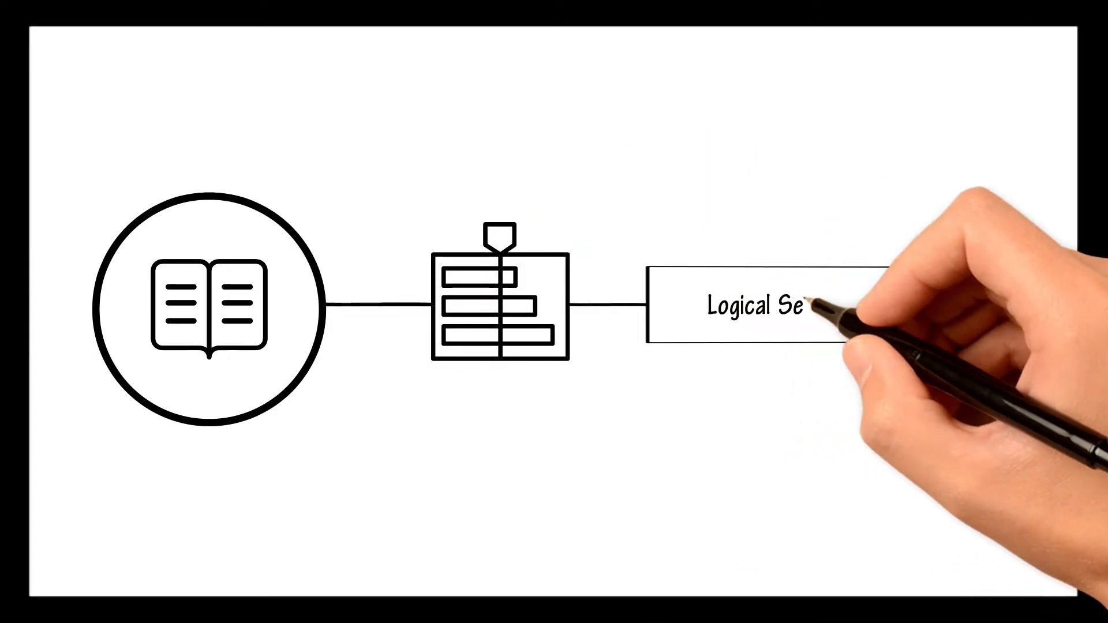
type("Logical Sequence Of Events")
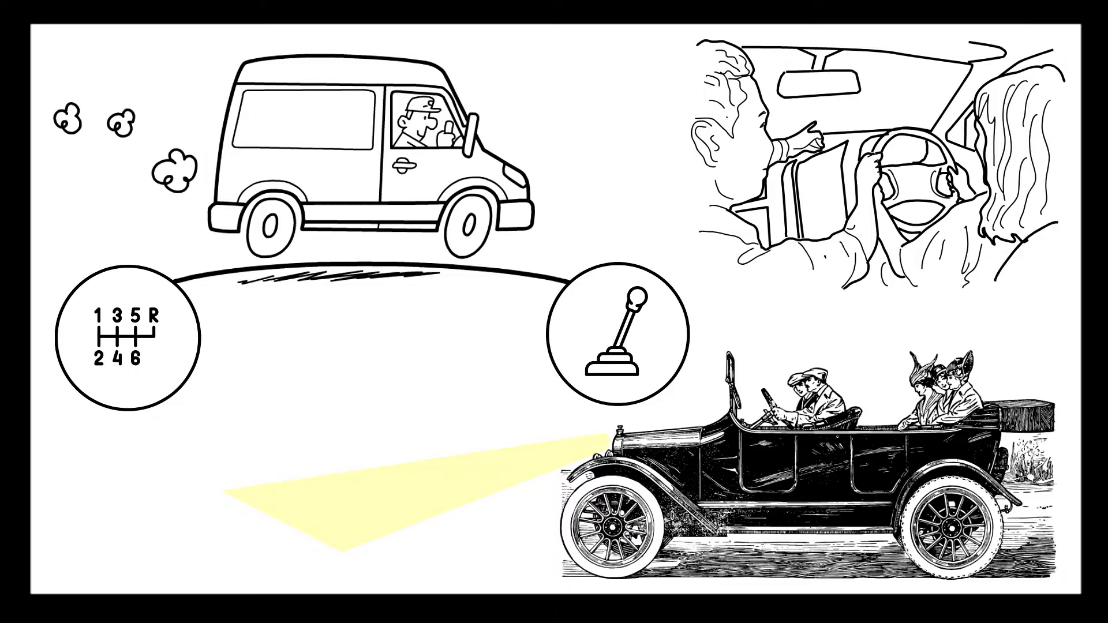
scroll("down", 3)
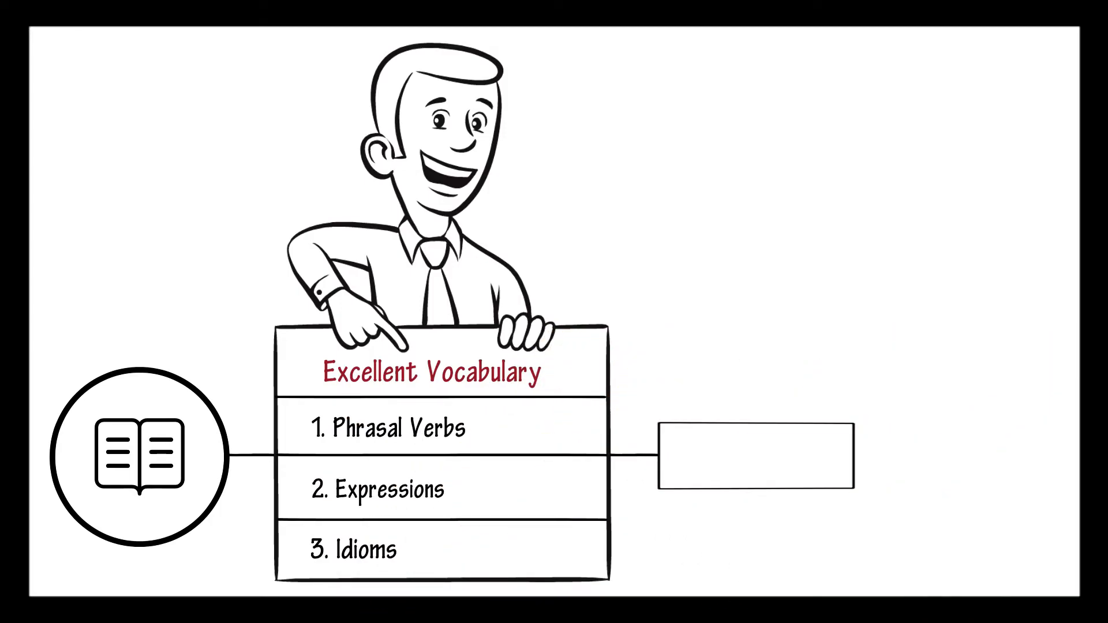
type("ConTeXt")
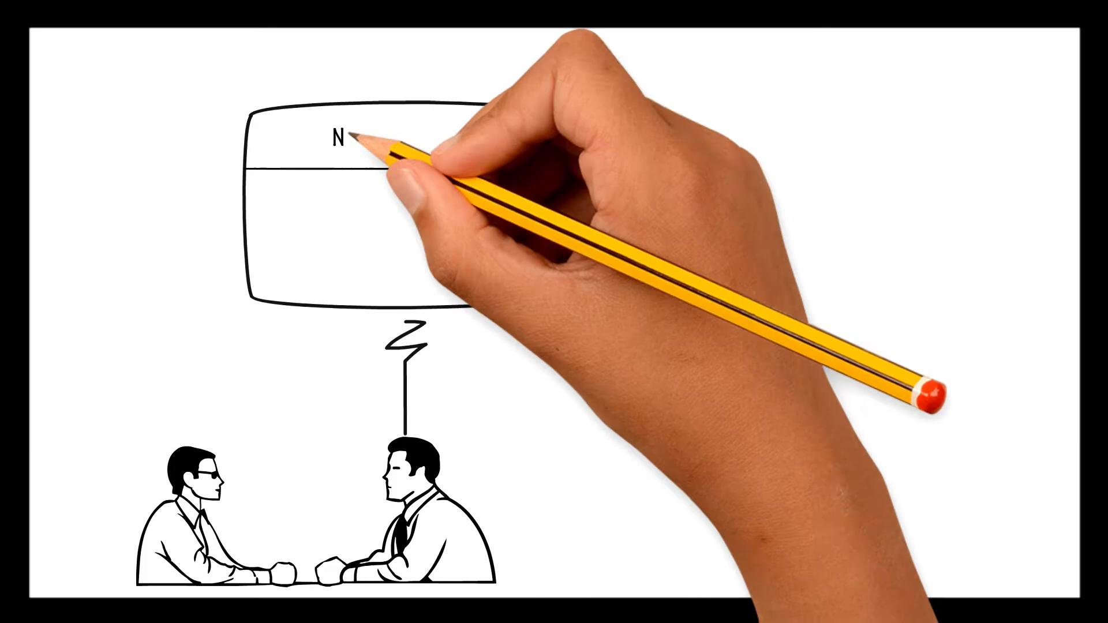
type("No, She Does Not")
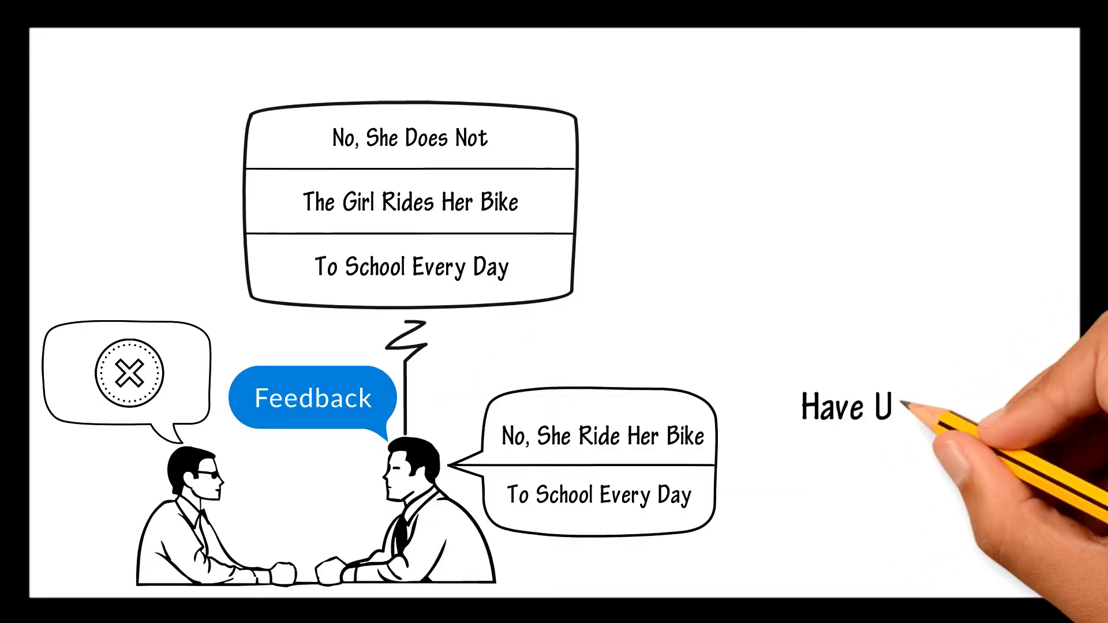
type("Used RIDES W")
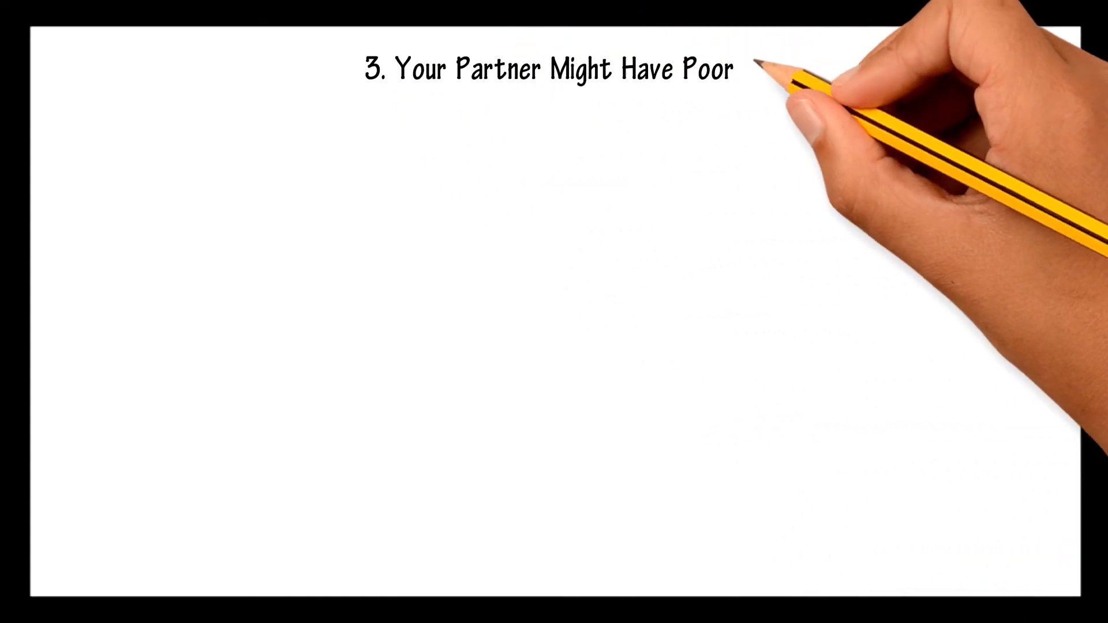
type("English")
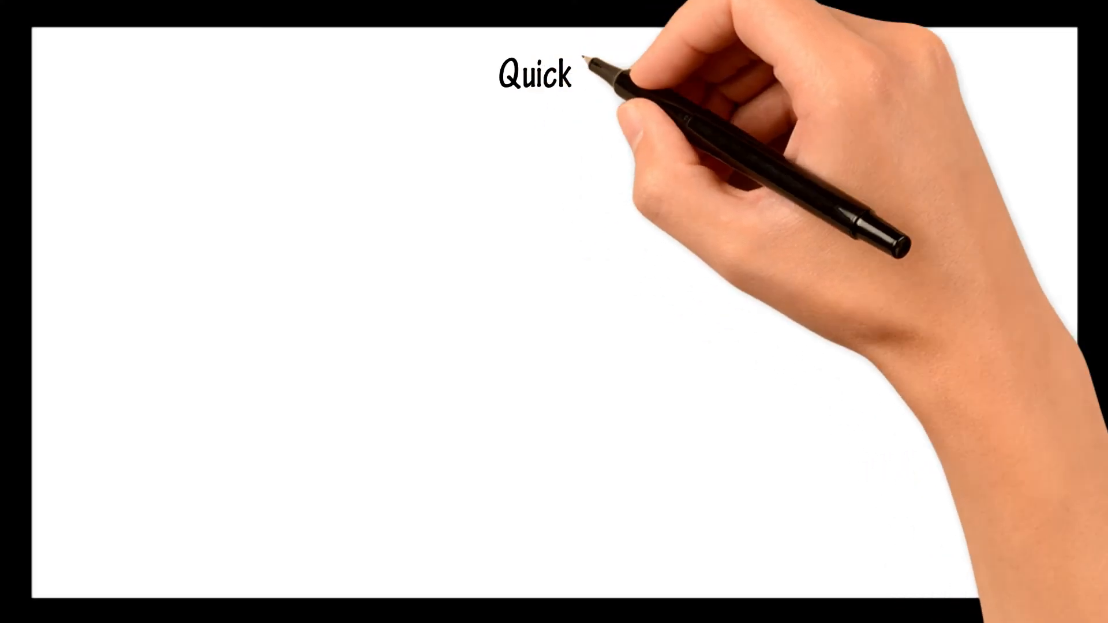
type("Review")
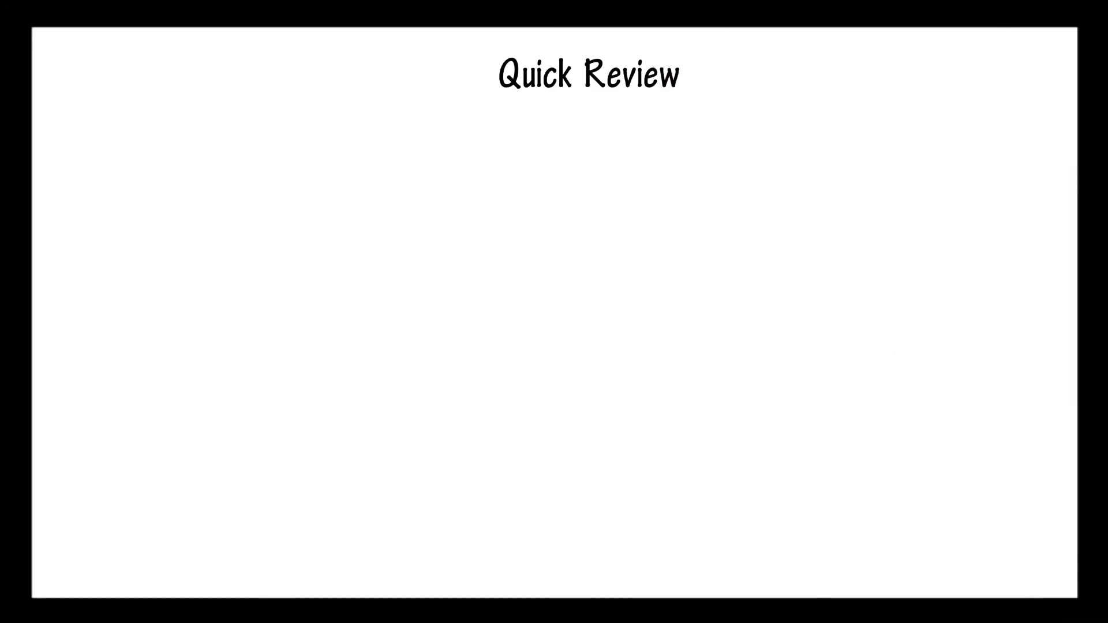